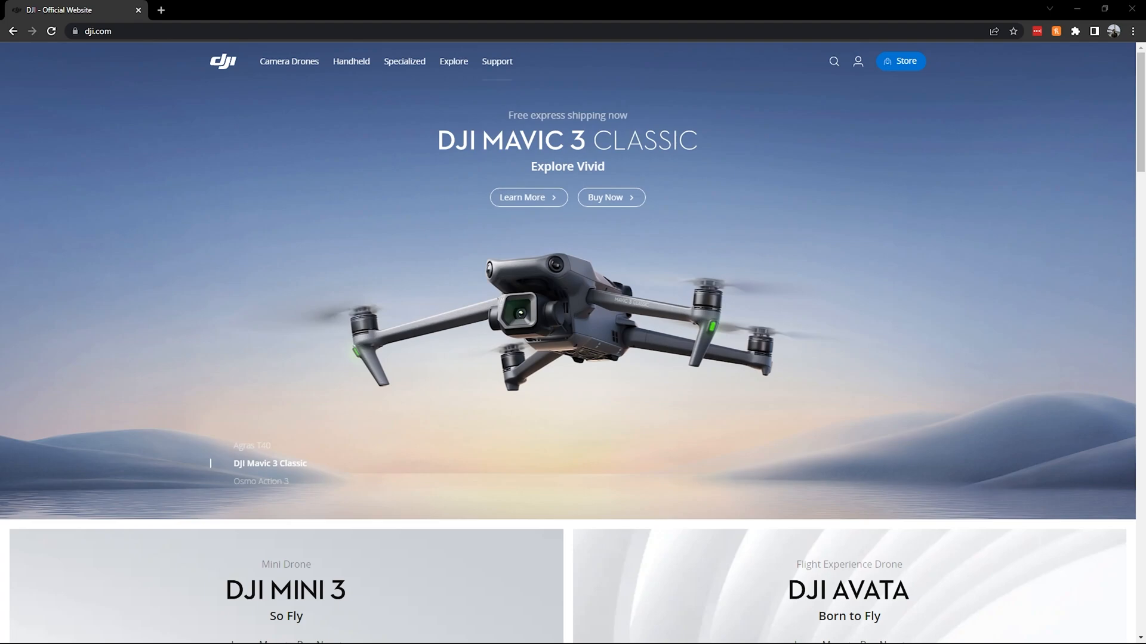
Step: Reach the Download Center through the Support menu's Download link
left_click(496, 62)
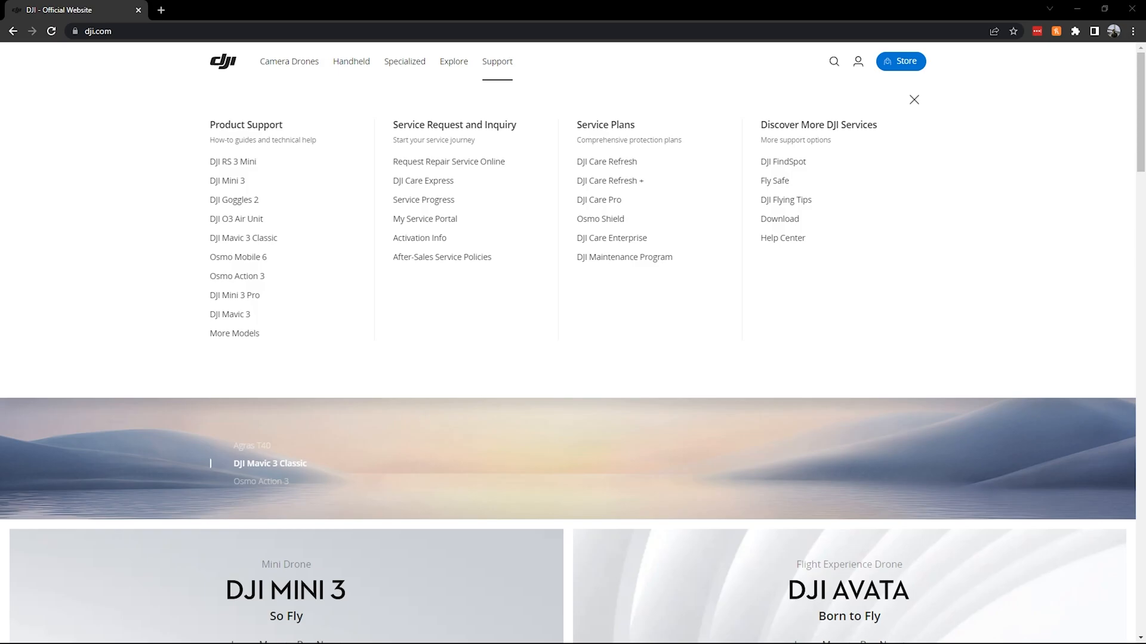
left_click(914, 99)
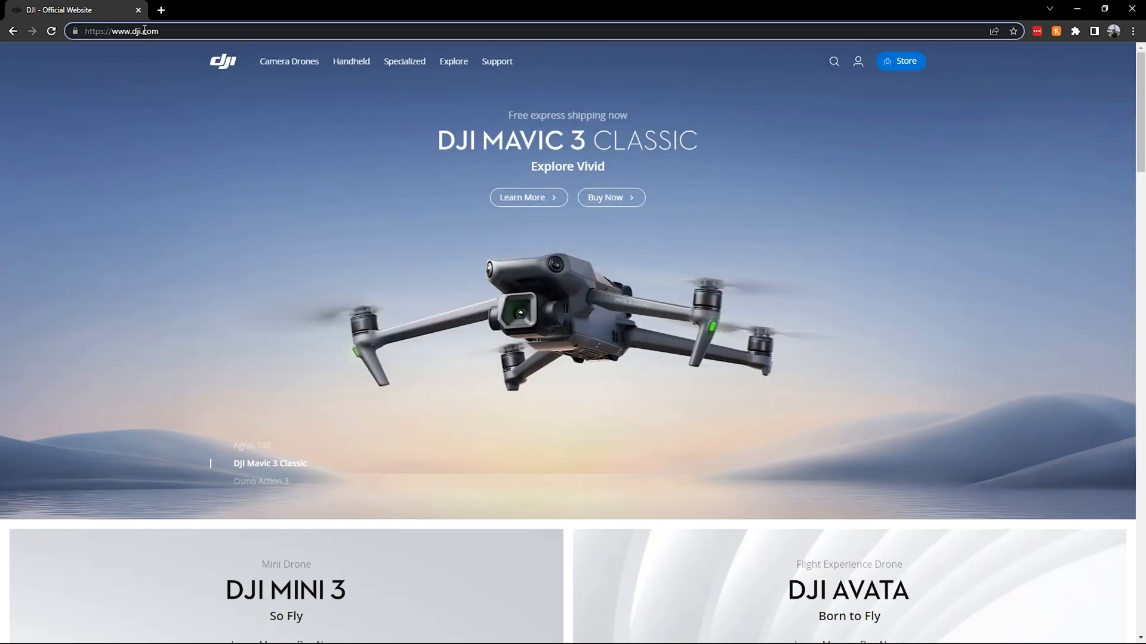
left_click(496, 63)
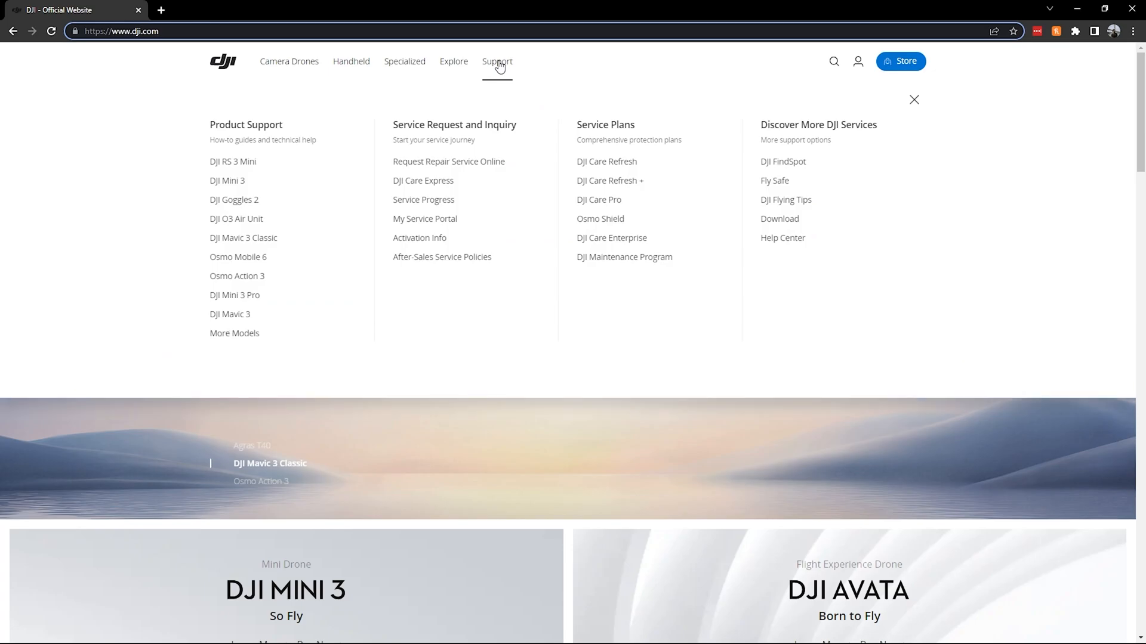
left_click(779, 218)
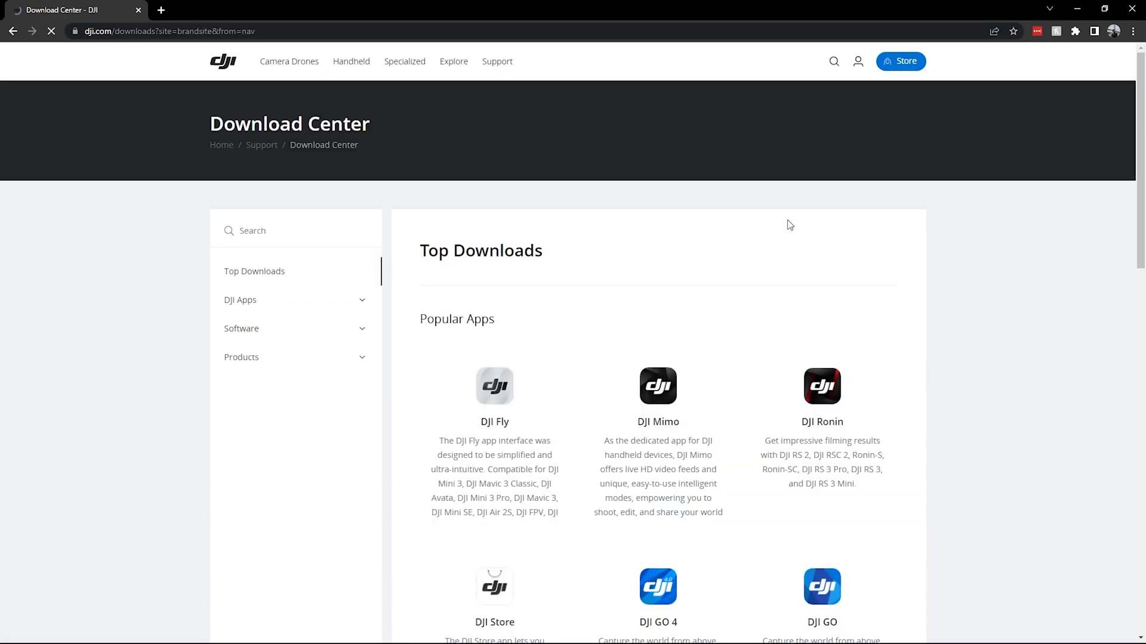
Step: Search the Download Center for 'mic' and choose DJI MIC from the suggestions
scroll("down", 3)
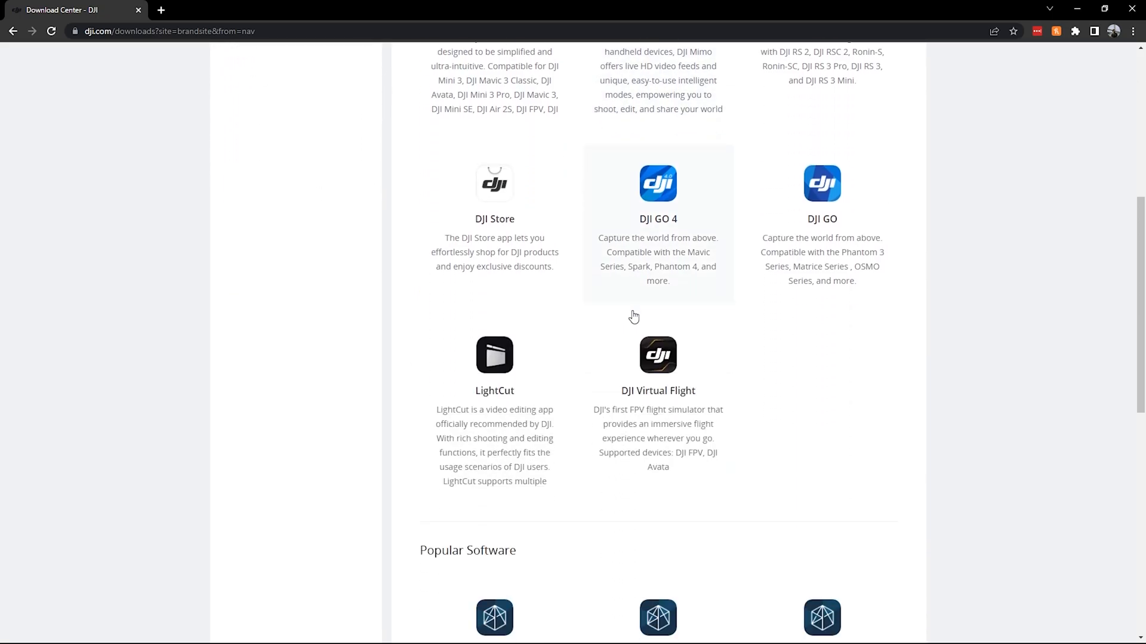
scroll("down", 3)
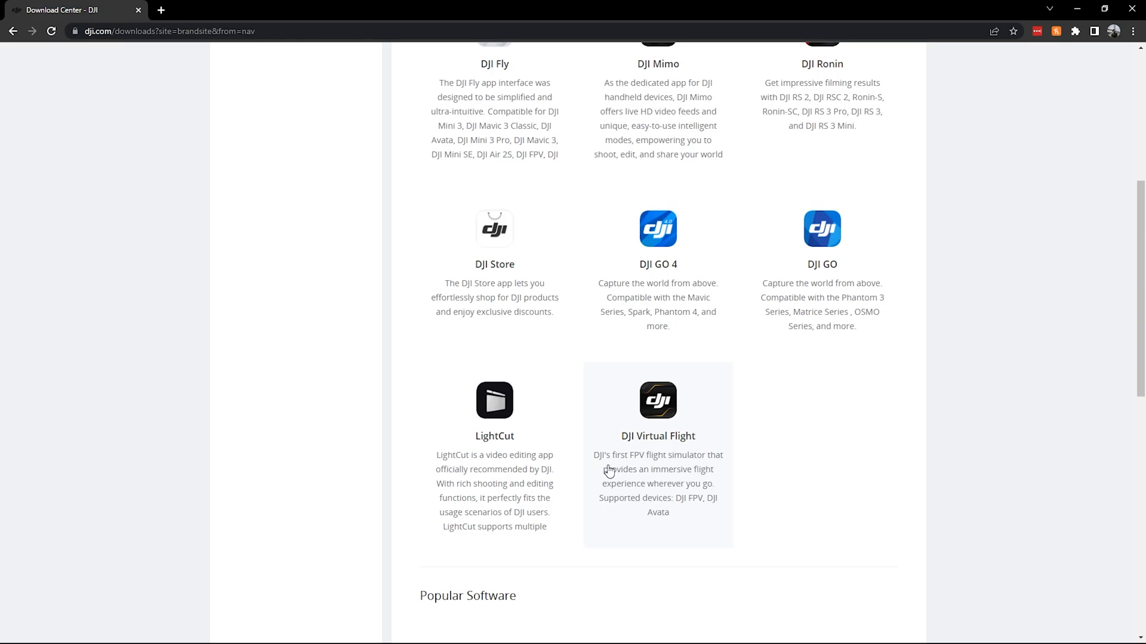
scroll("up", 3)
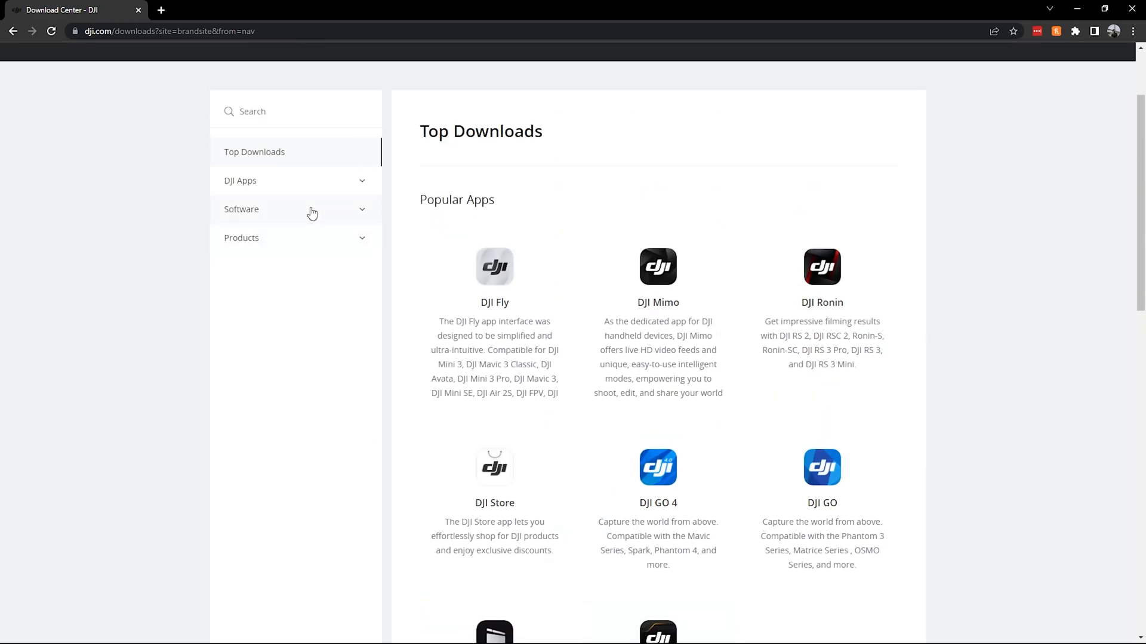
left_click(264, 237)
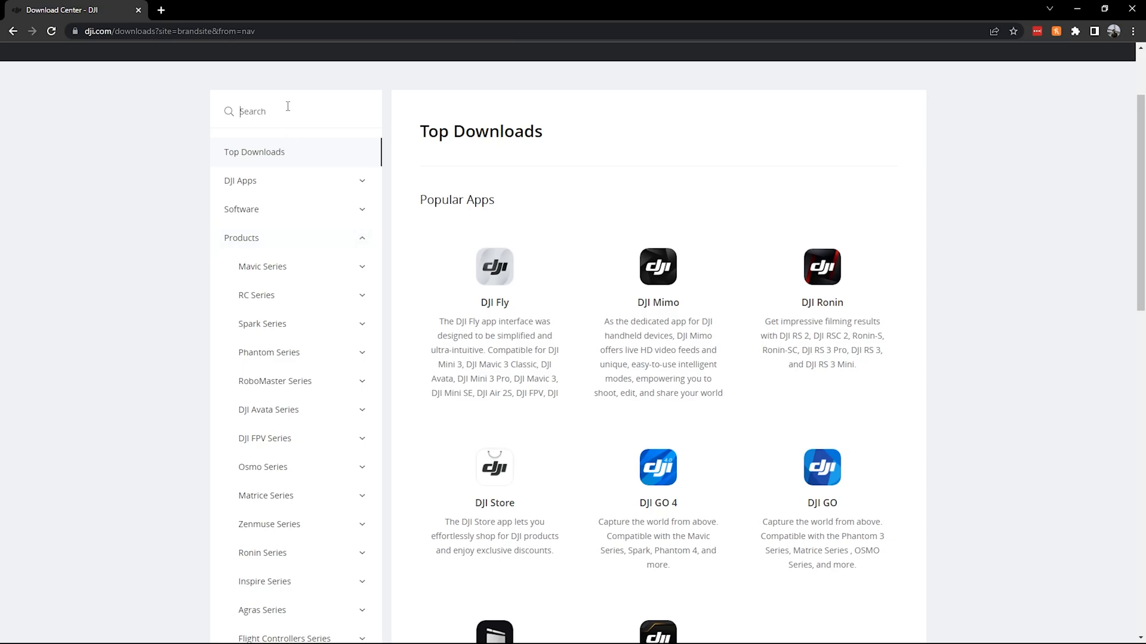
type("mic")
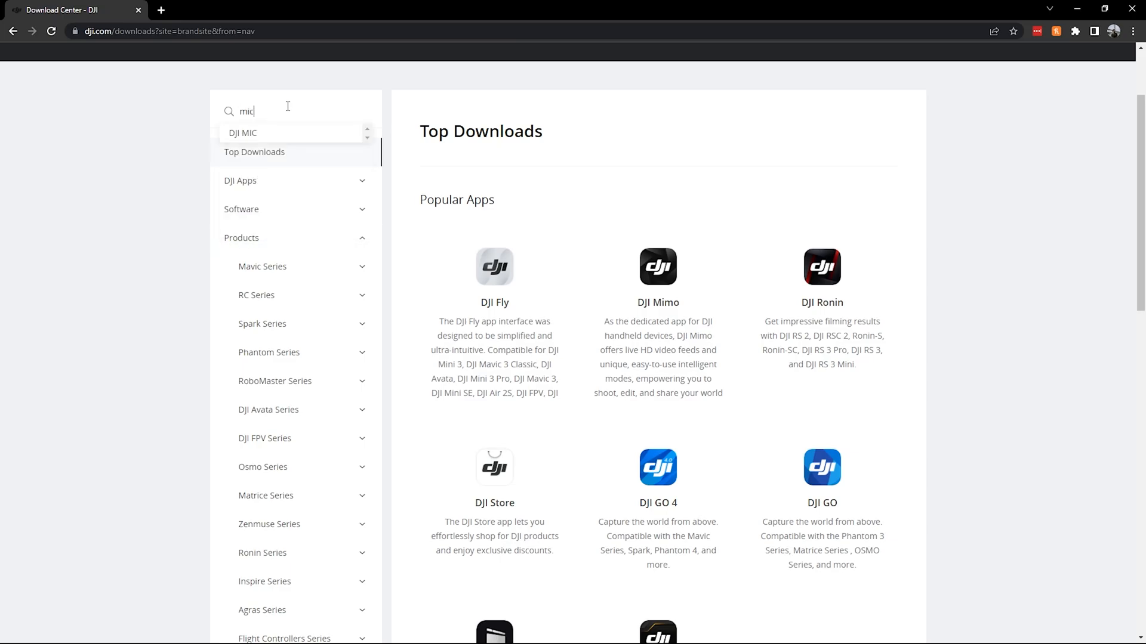
left_click(242, 133)
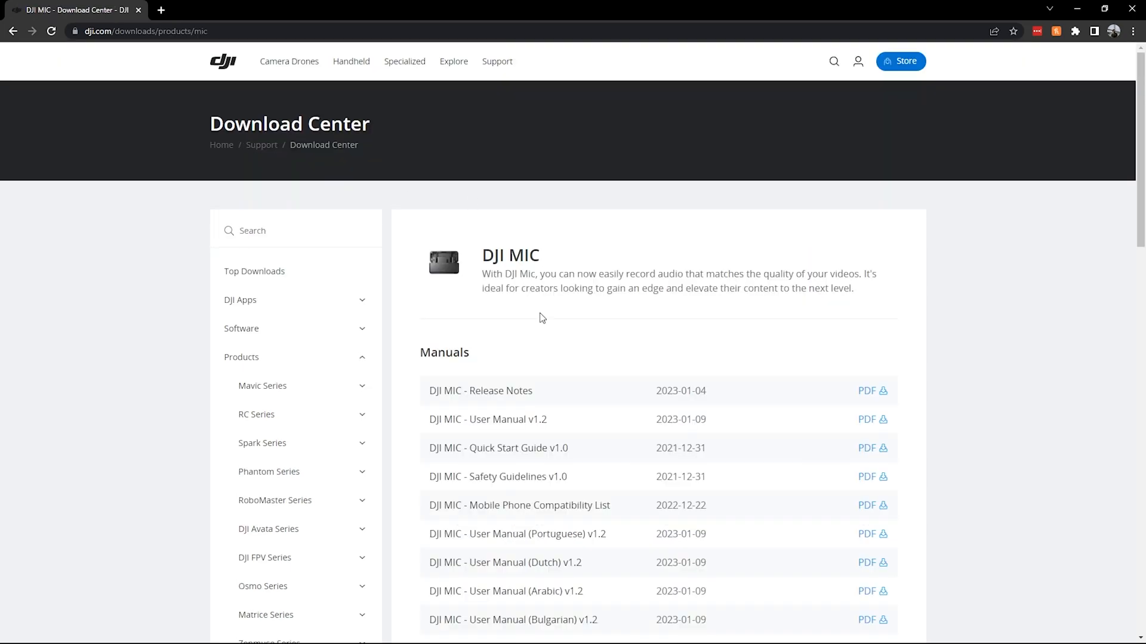
Step: Bring the Firmware section into view, listing the receiver and transmitter firmware
scroll("down", 3)
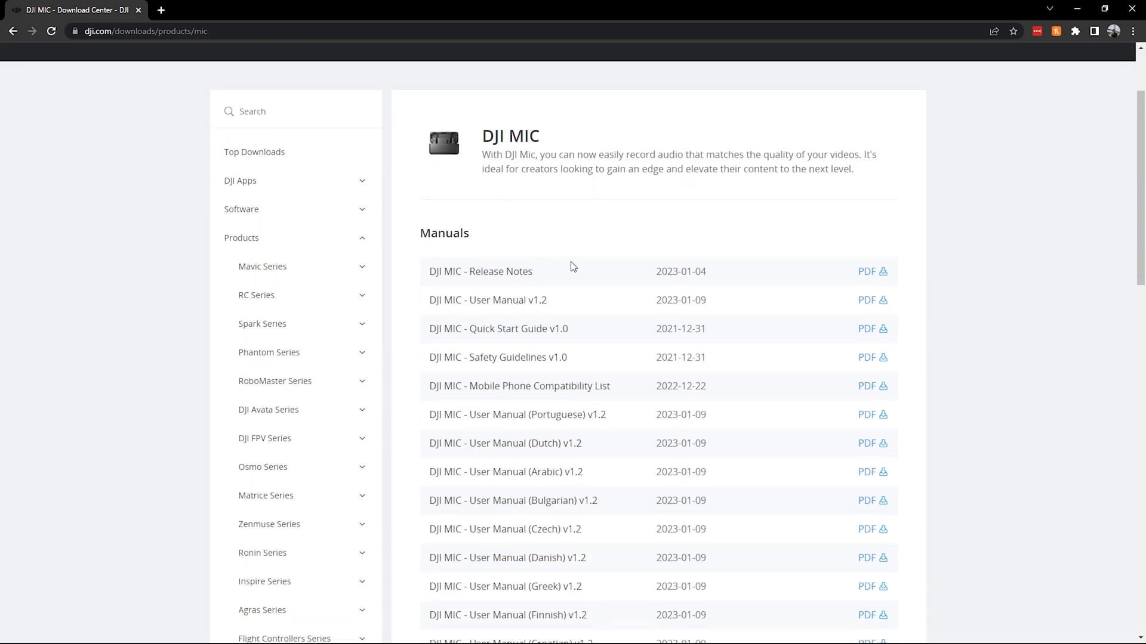
scroll("down", 3)
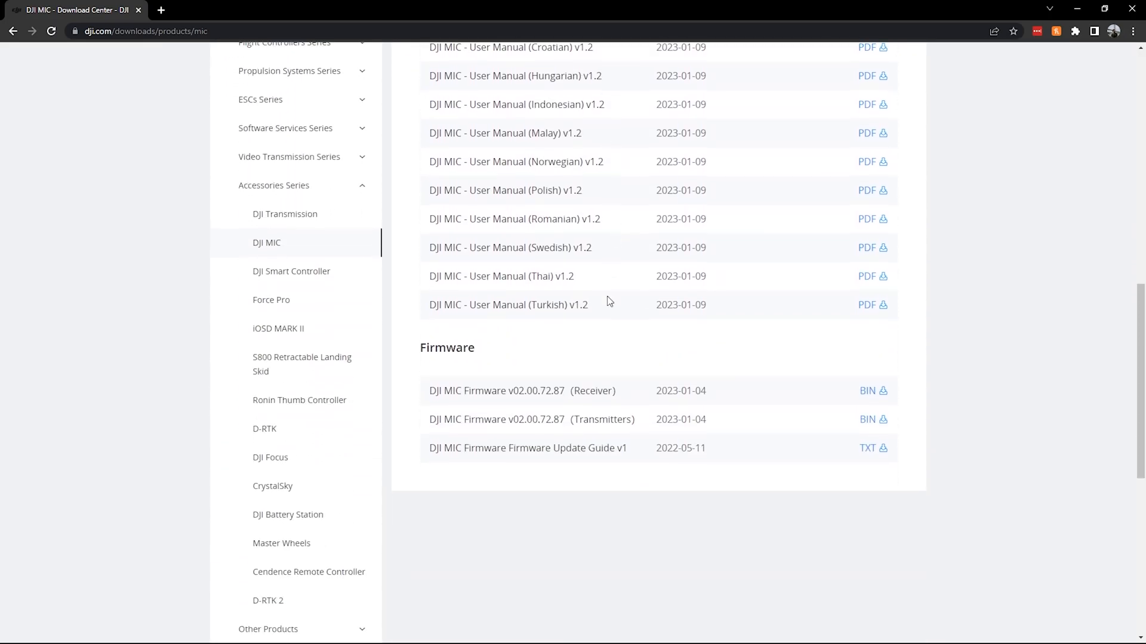
double_click(446, 347)
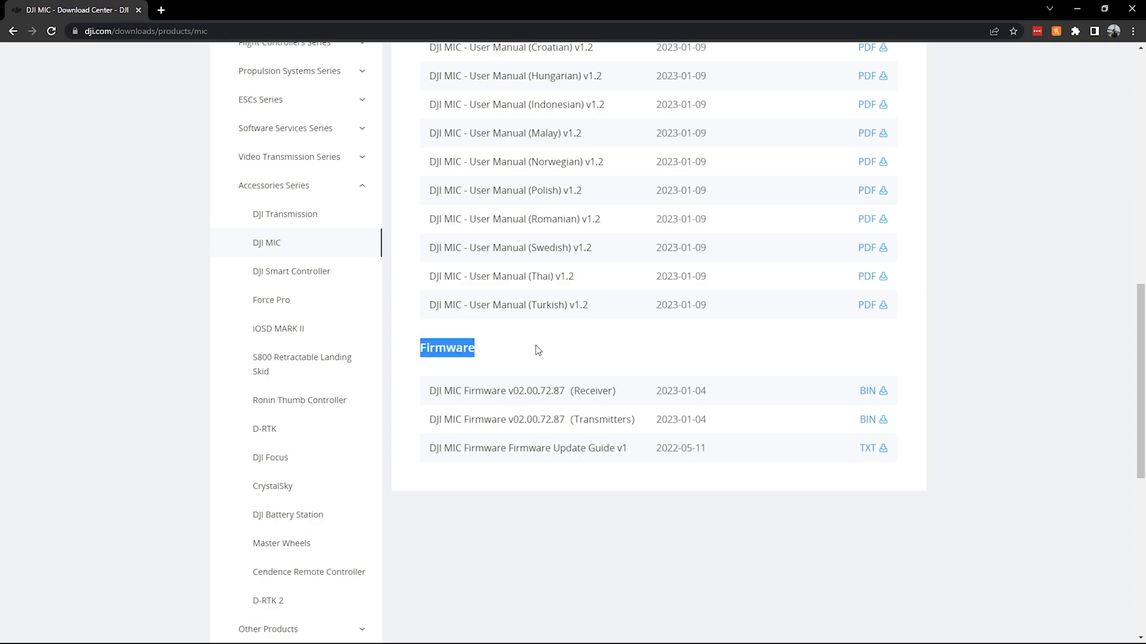
left_click(602, 390)
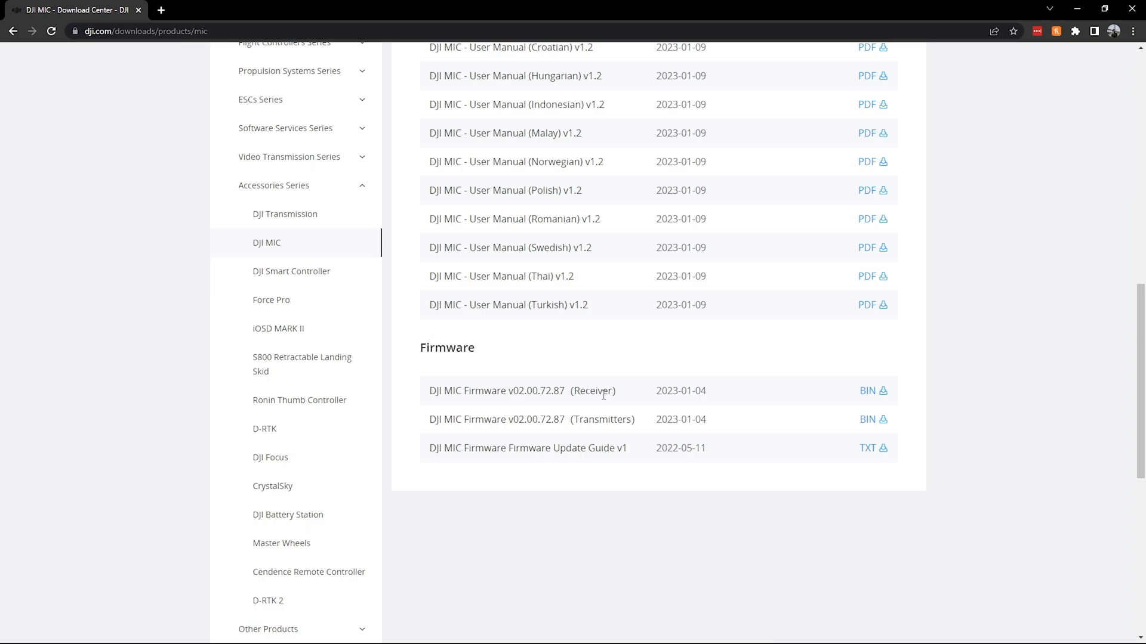
mouse_move(606, 406)
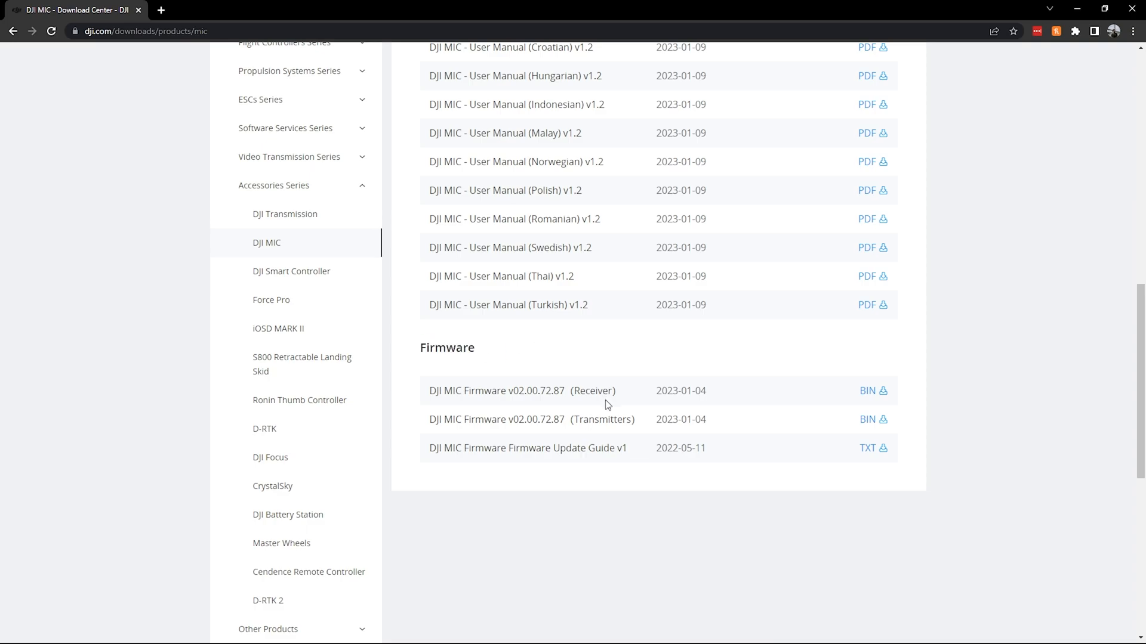
mouse_move(619, 426)
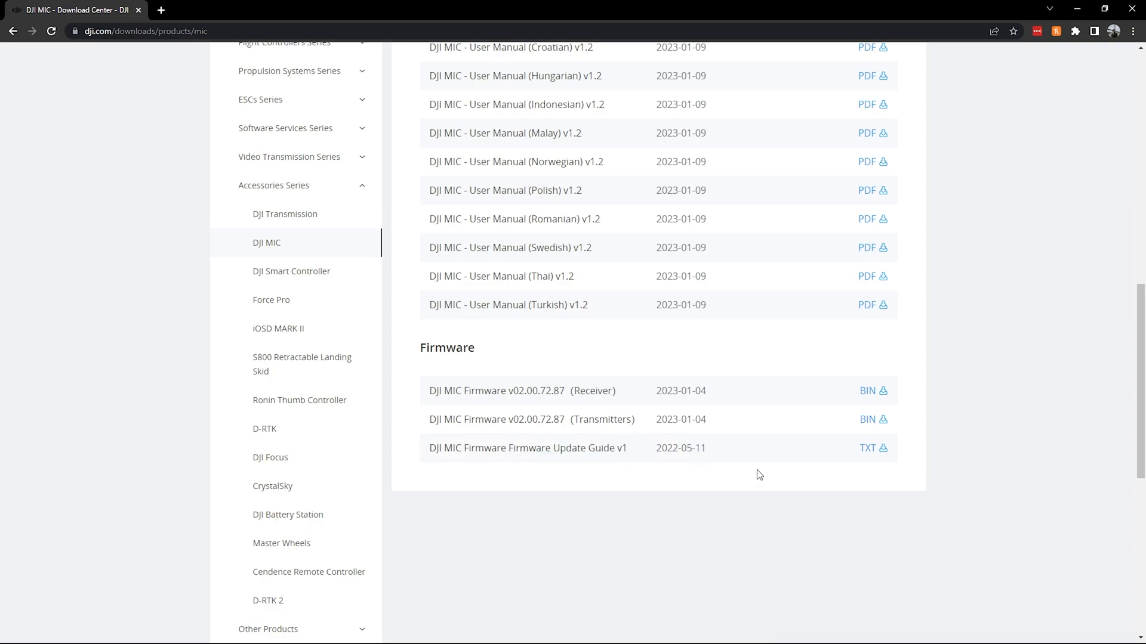
mouse_move(633, 473)
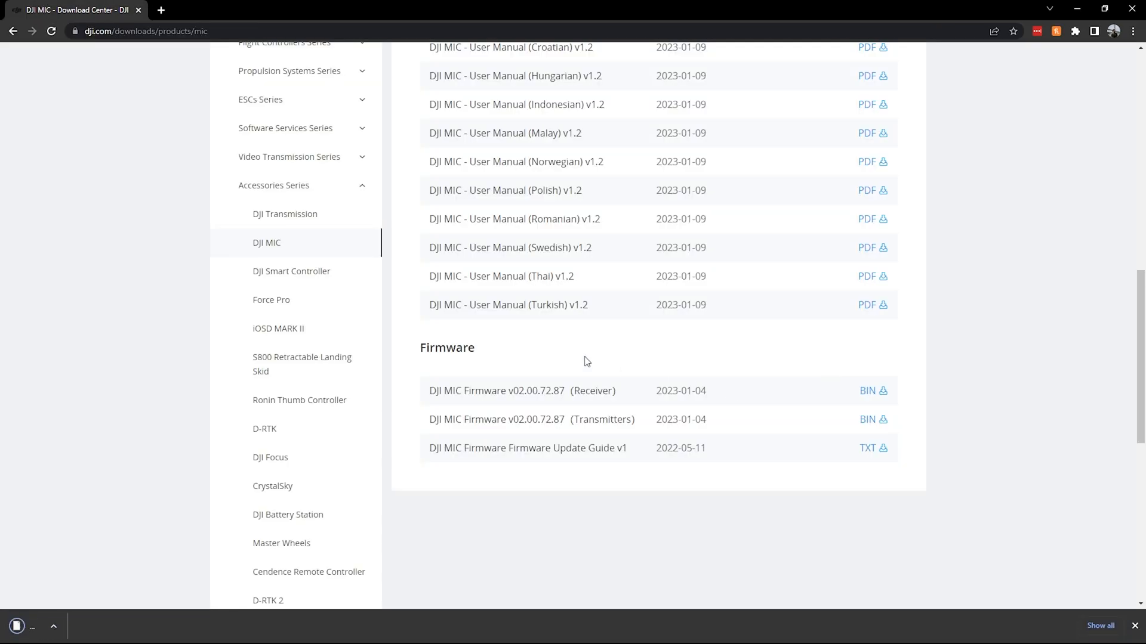
Step: Download the DJI MIC transmitter firmware .bin file
left_click(867, 390)
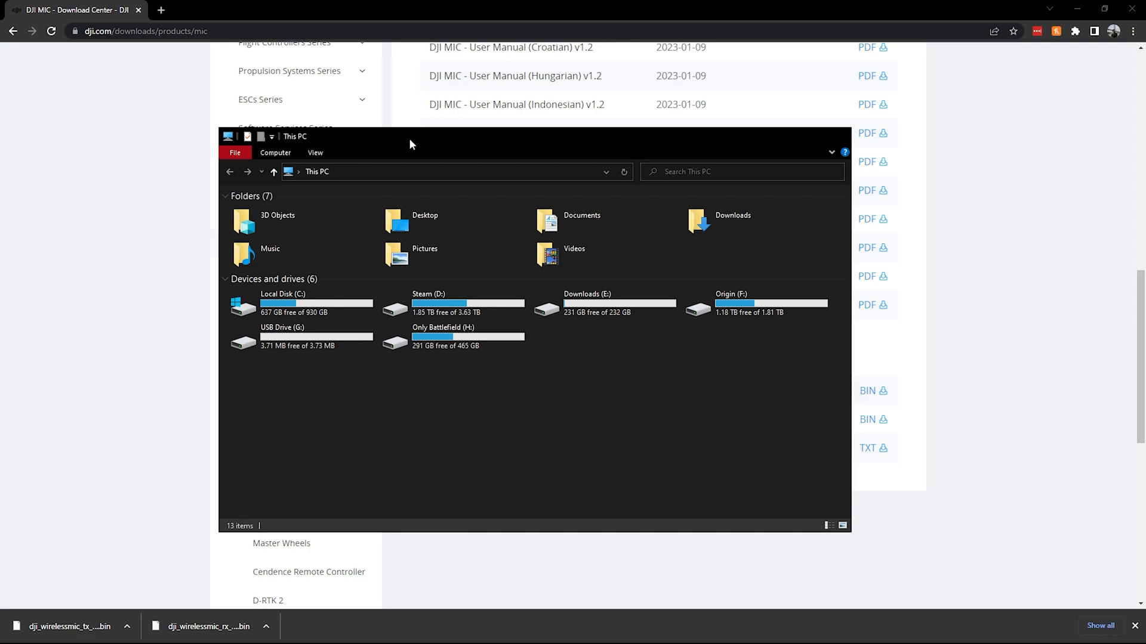
mouse_move(412, 144)
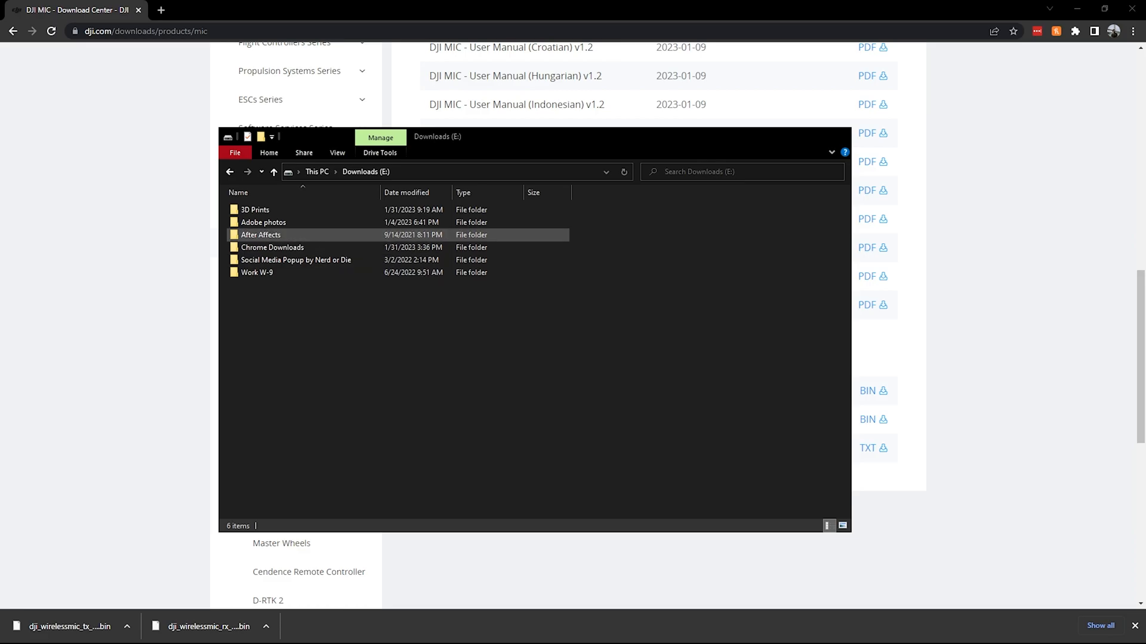
Step: Enter the Chrome Downloads folder and pick the receiver firmware .bin file
double_click(272, 247)
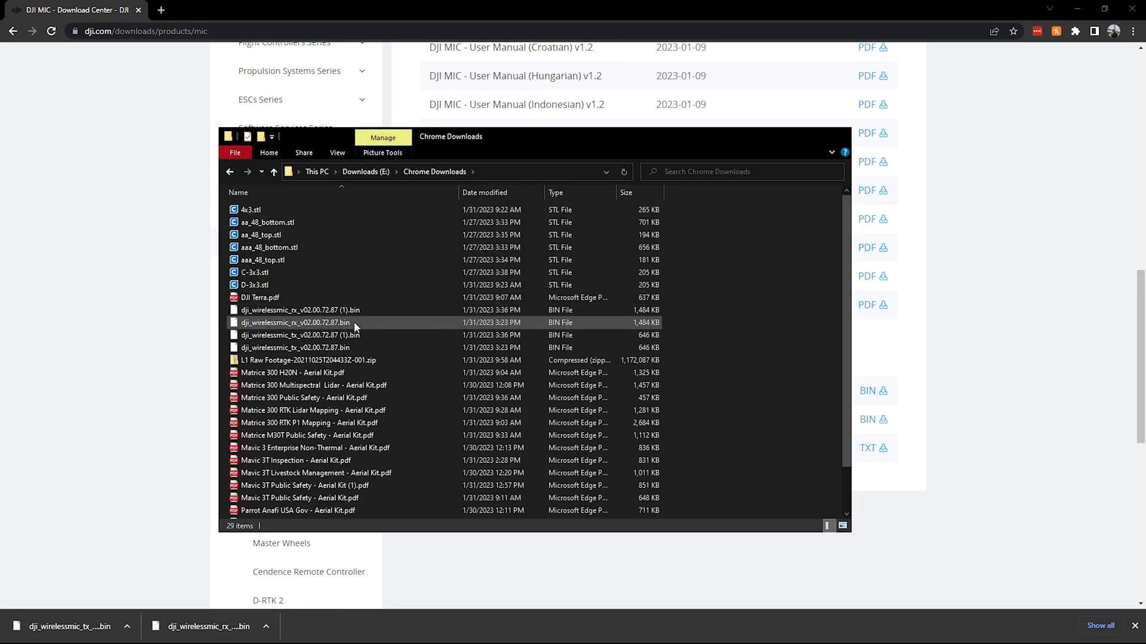
left_click(313, 322)
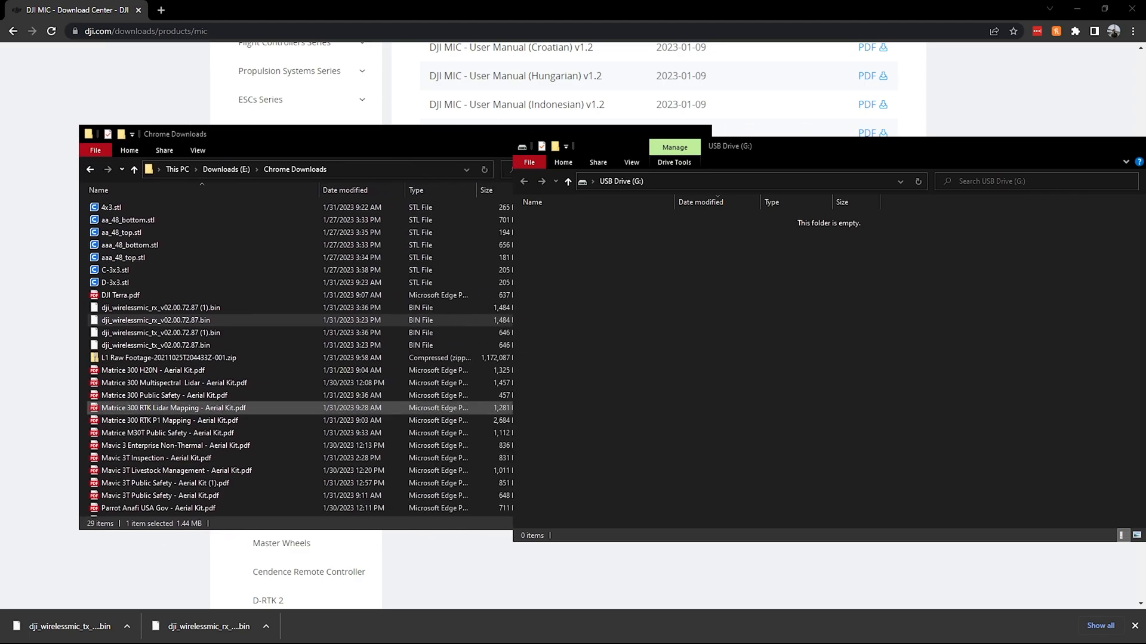
Step: Pick the receiver firmware .bin file in Chrome Downloads for copying
left_click(153, 320)
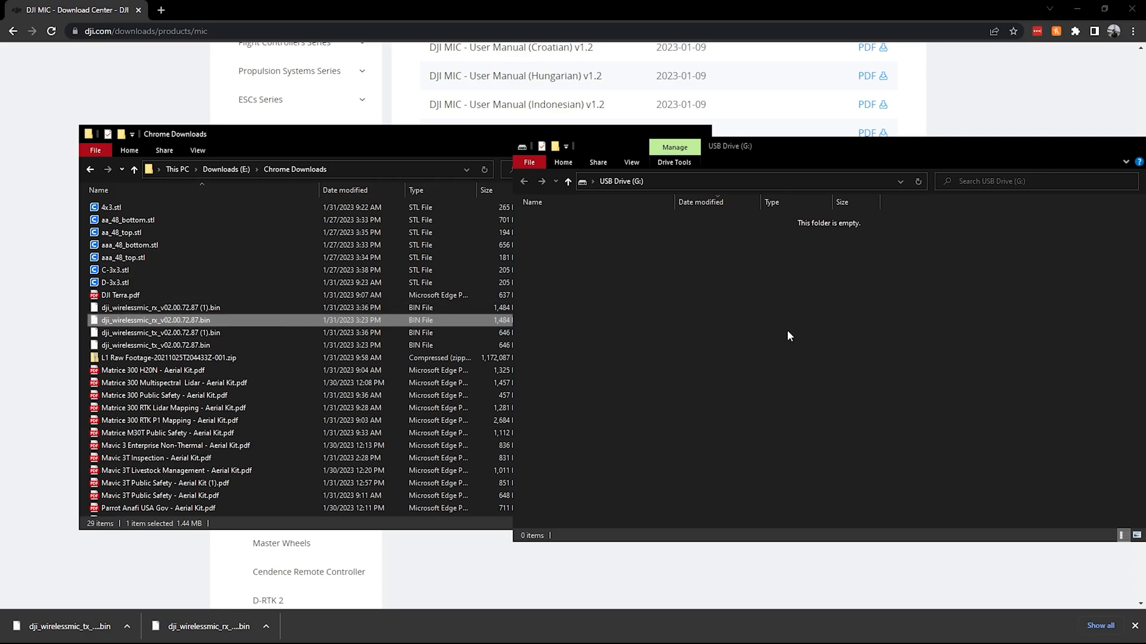
mouse_move(215, 325)
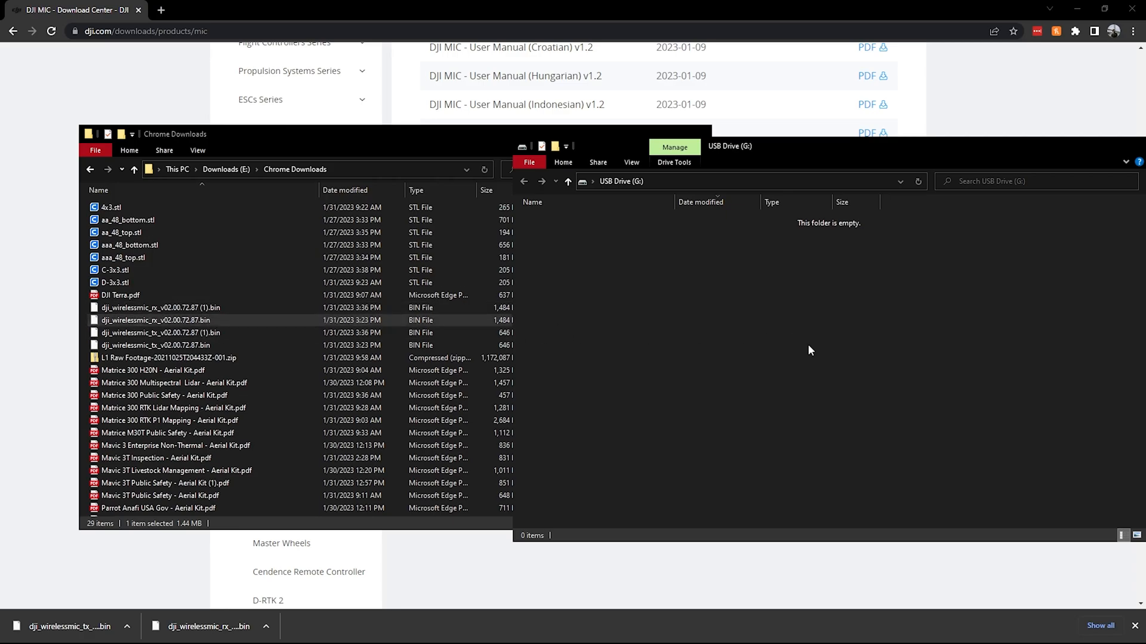
mouse_move(643, 329)
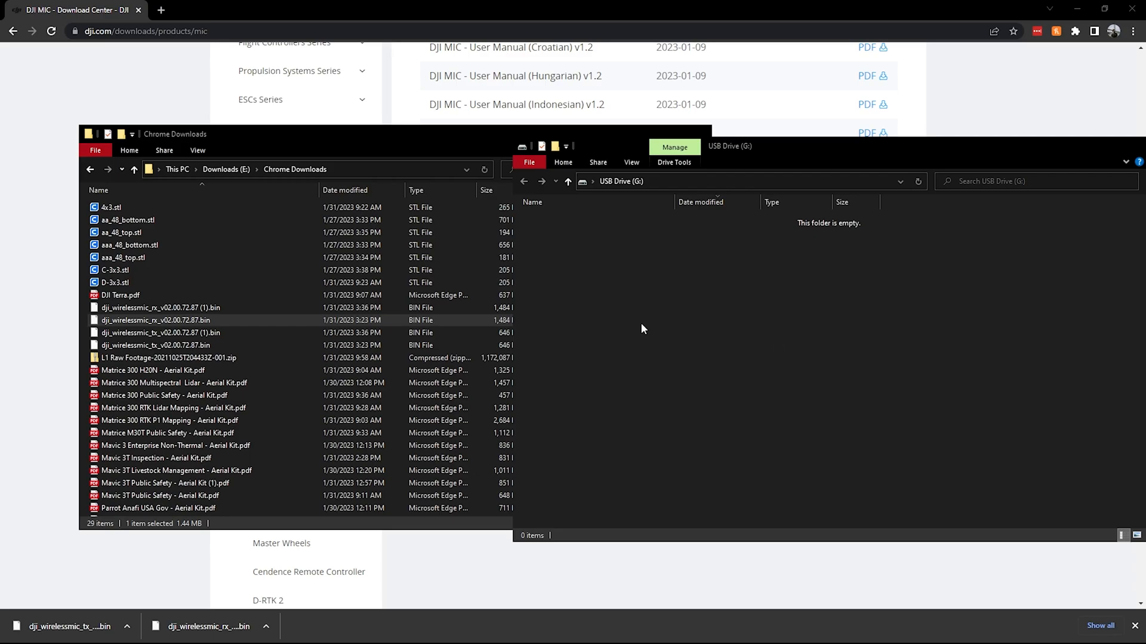
mouse_move(849, 406)
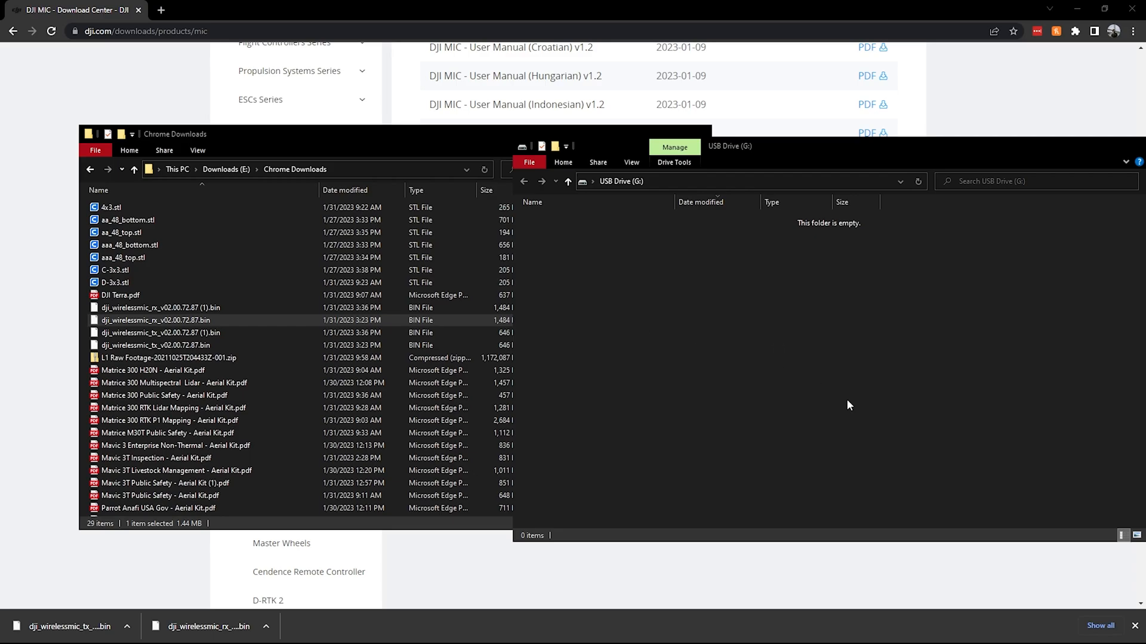
mouse_move(898, 399)
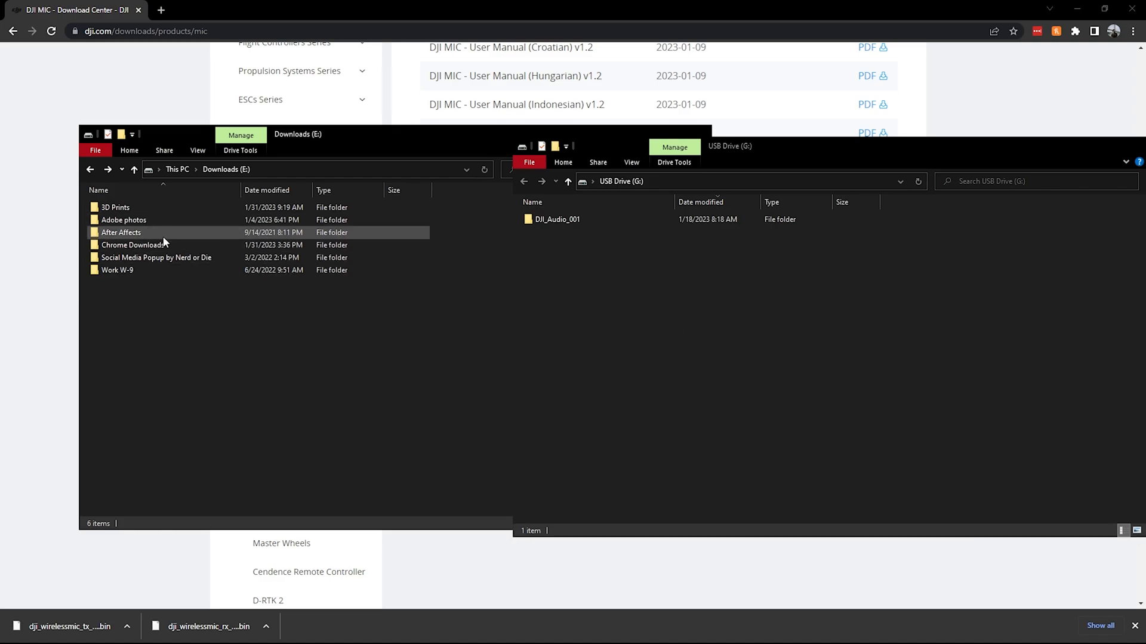
Step: Return to the Chrome Downloads folder holding the tx .bin file
double_click(134, 244)
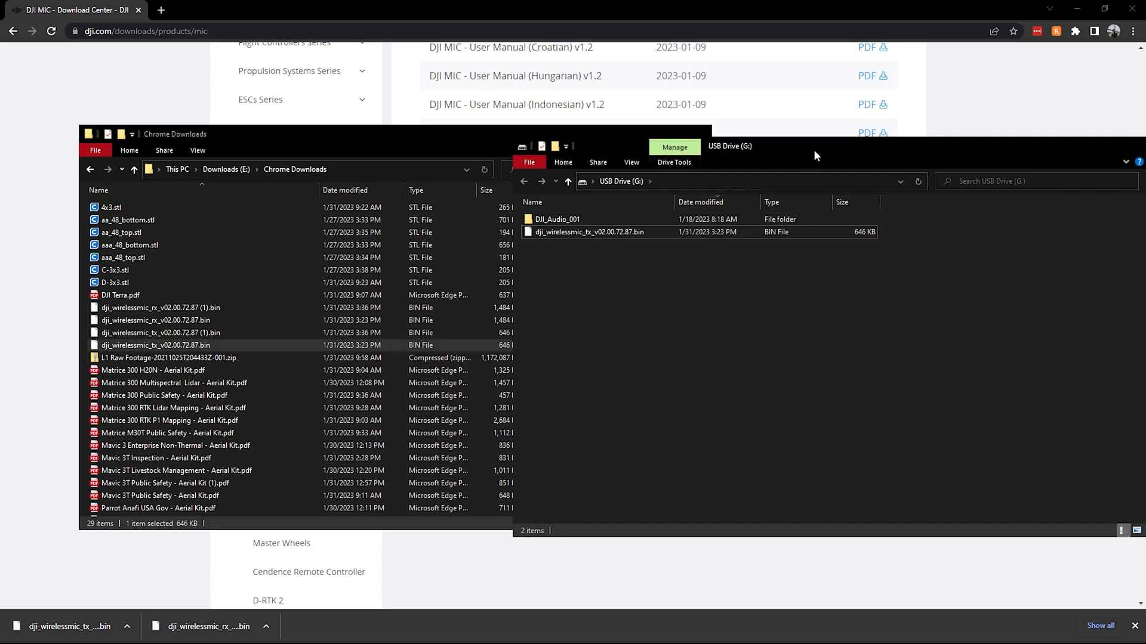
mouse_move(1134, 150)
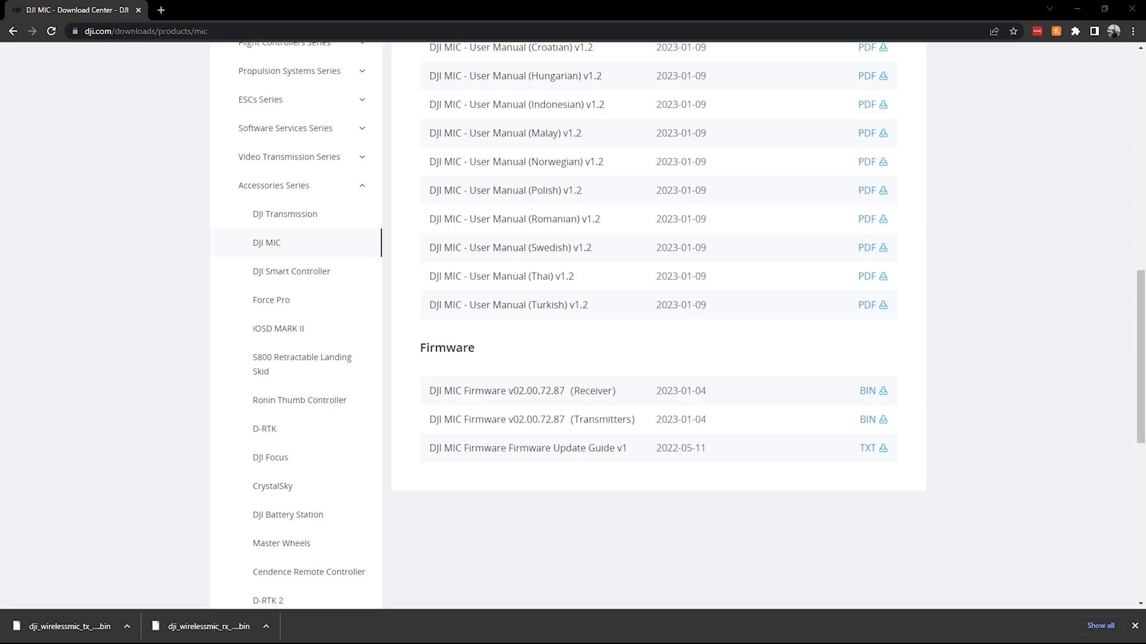
scroll("up", 3)
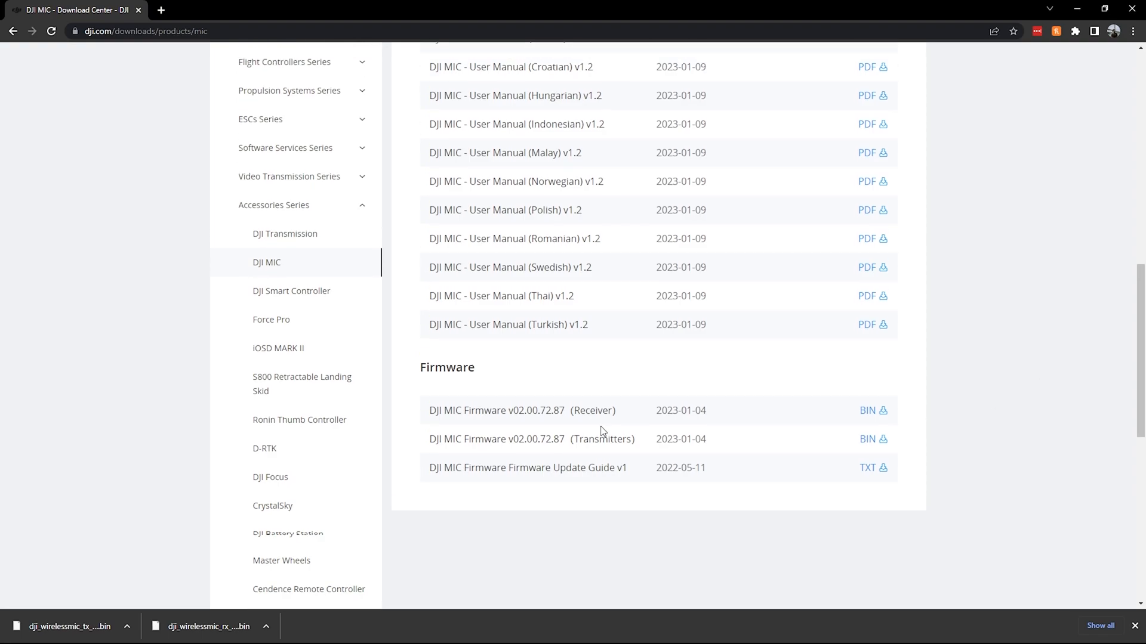
scroll("up", 3)
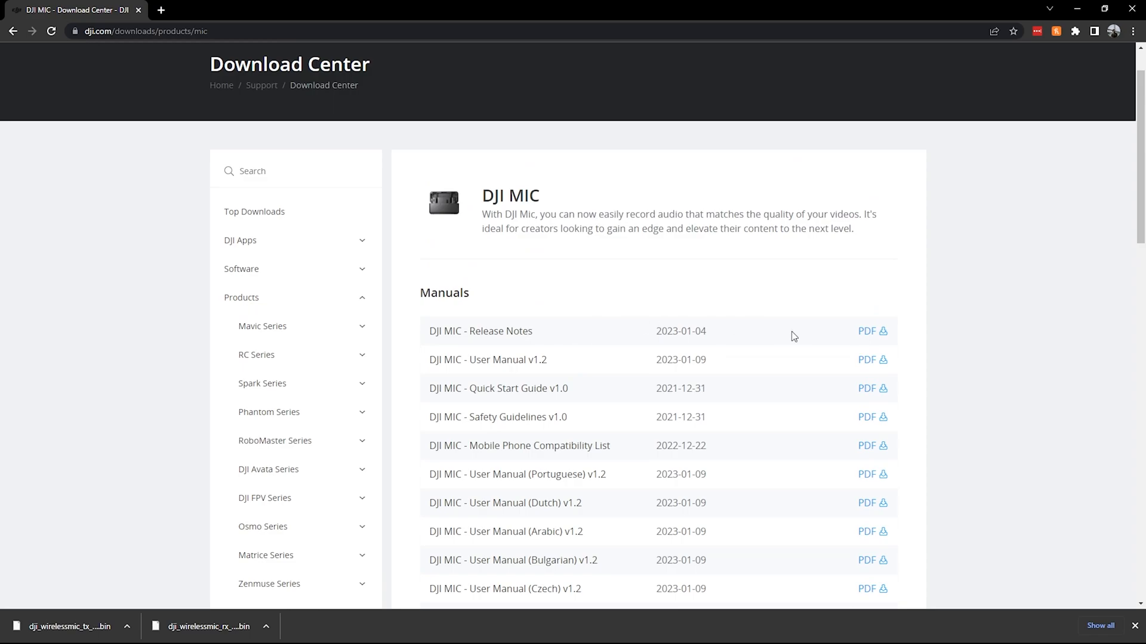